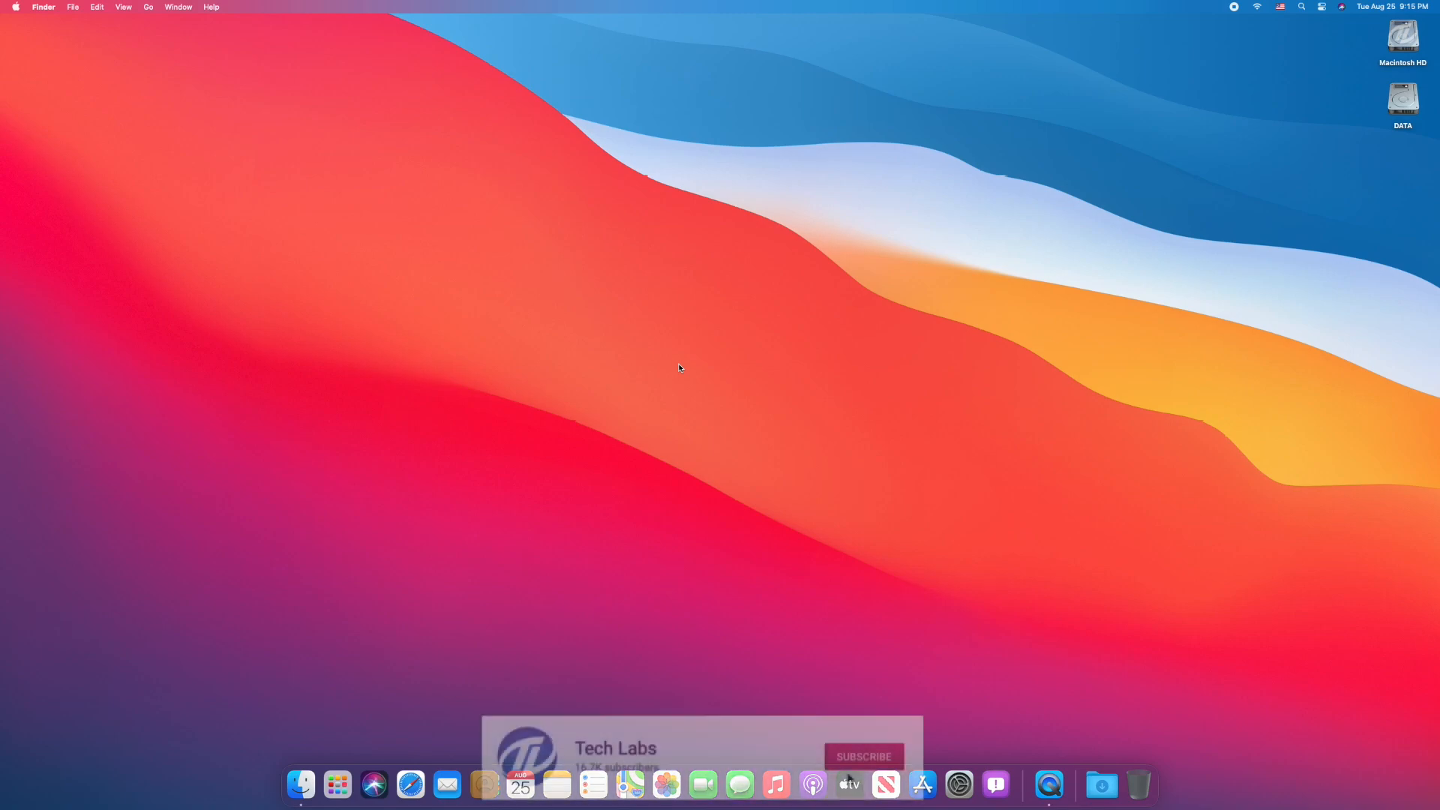
Capture two screenshots with default settings so they land on the Desktop.
click(830, 756)
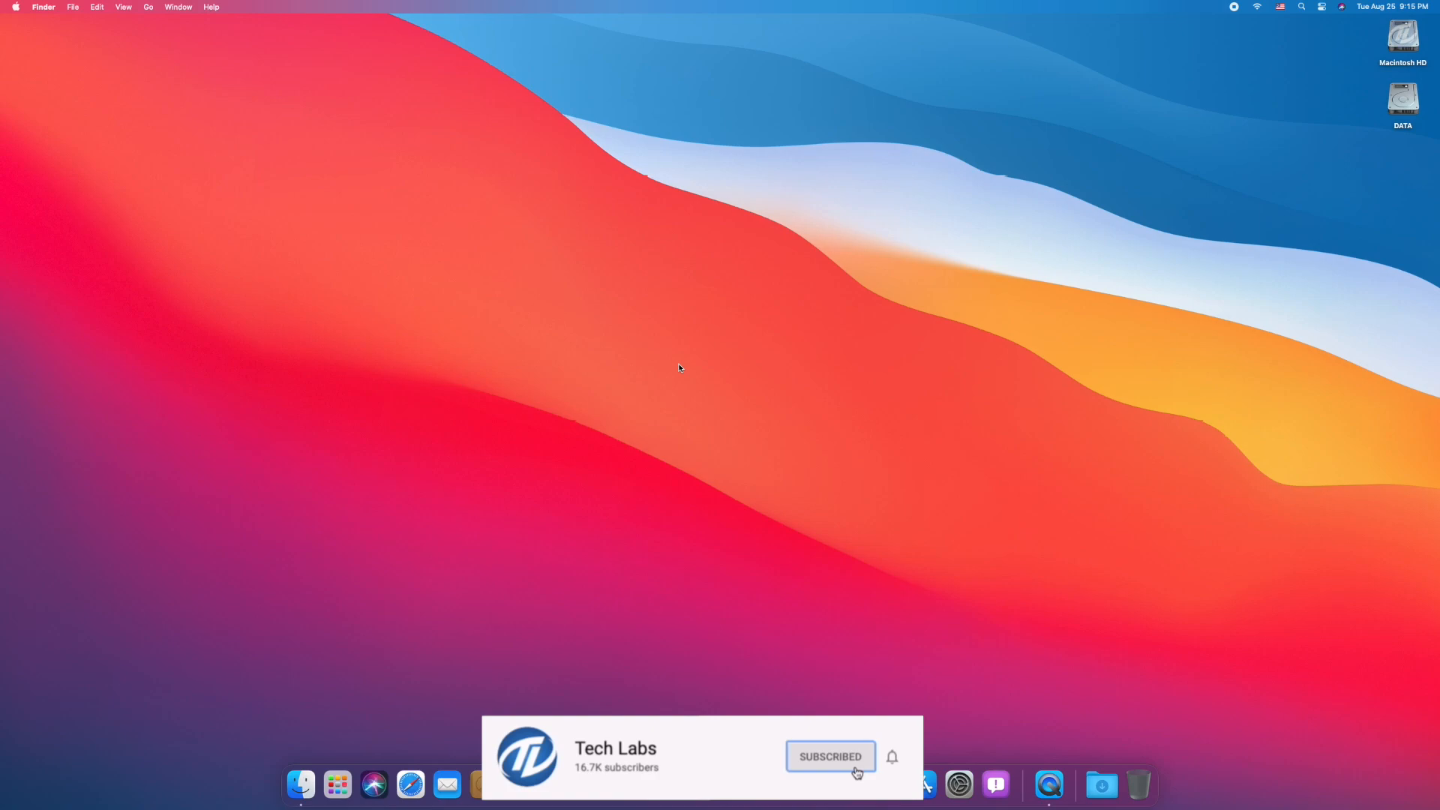
mouse_move(892, 762)
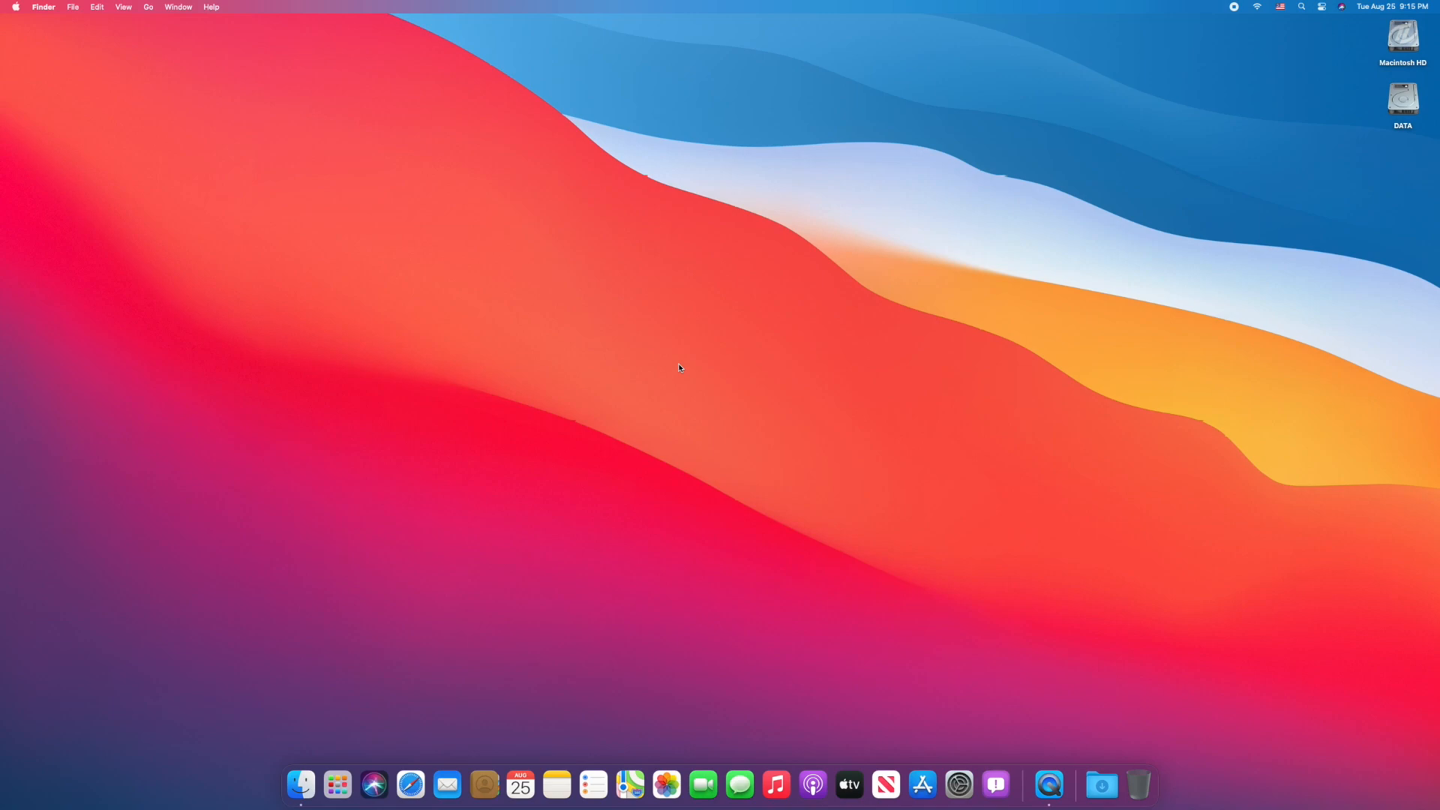
mouse_move(717, 346)
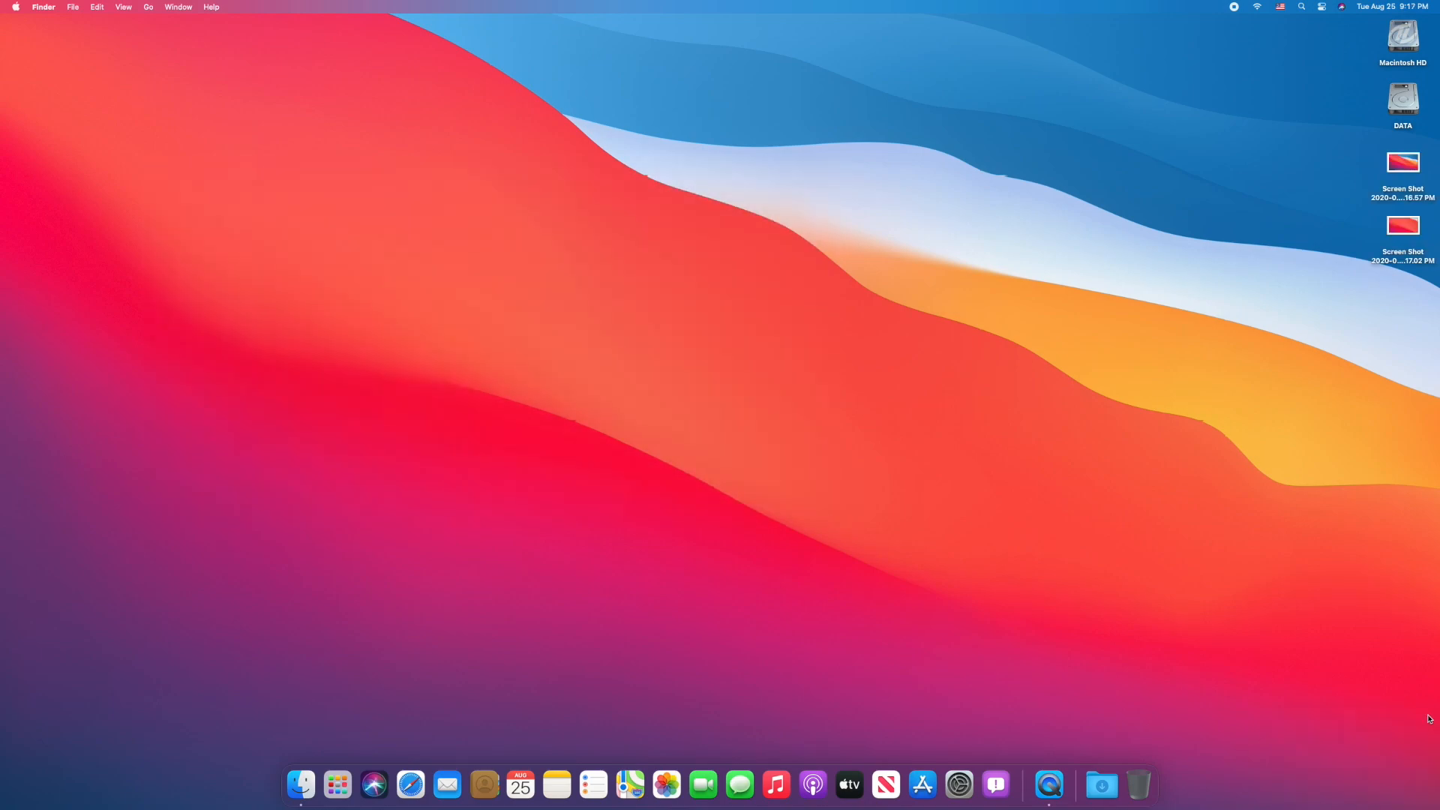
Launch Screenshot from Launchpad and capture a third screenshot to the Desktop.
click(338, 784)
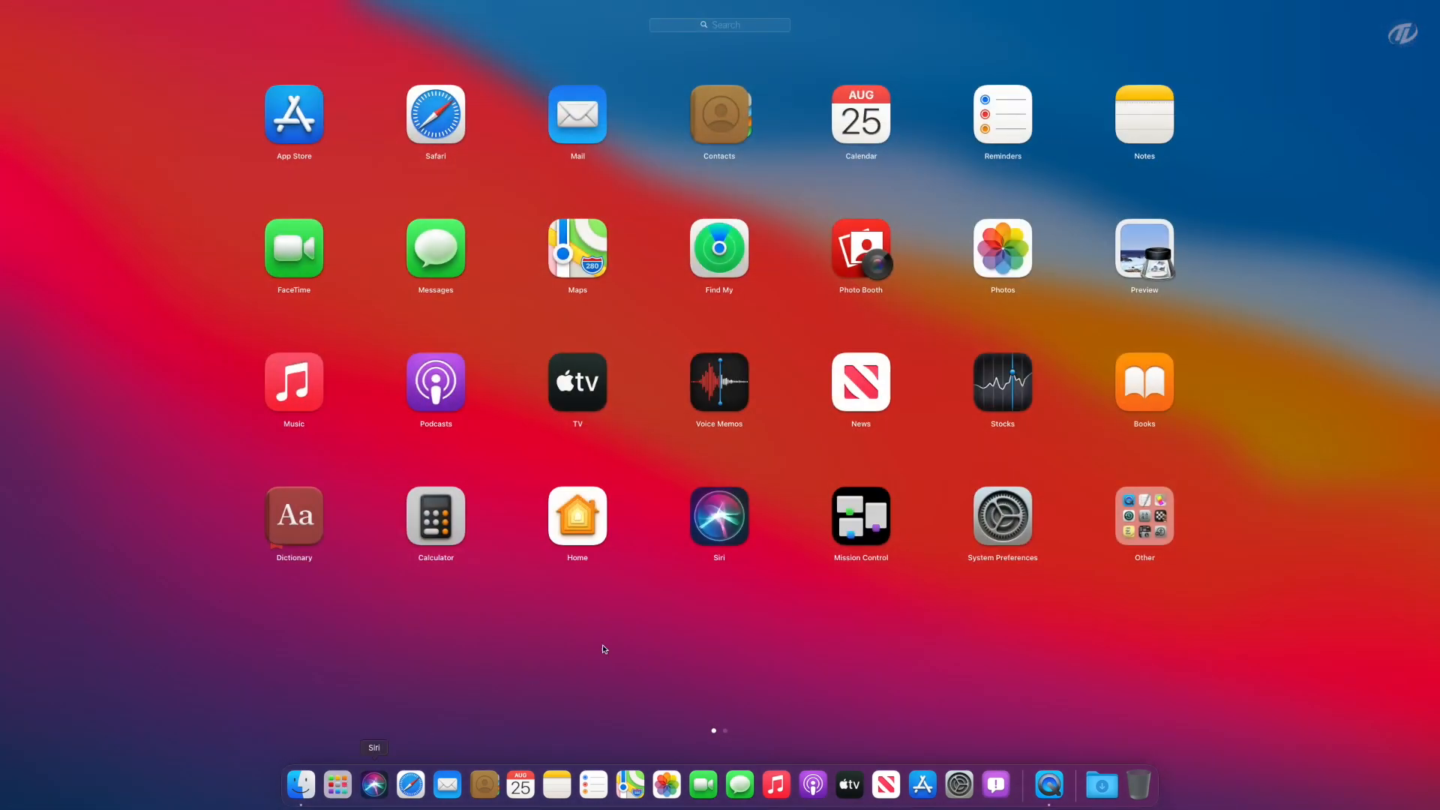
click(1144, 516)
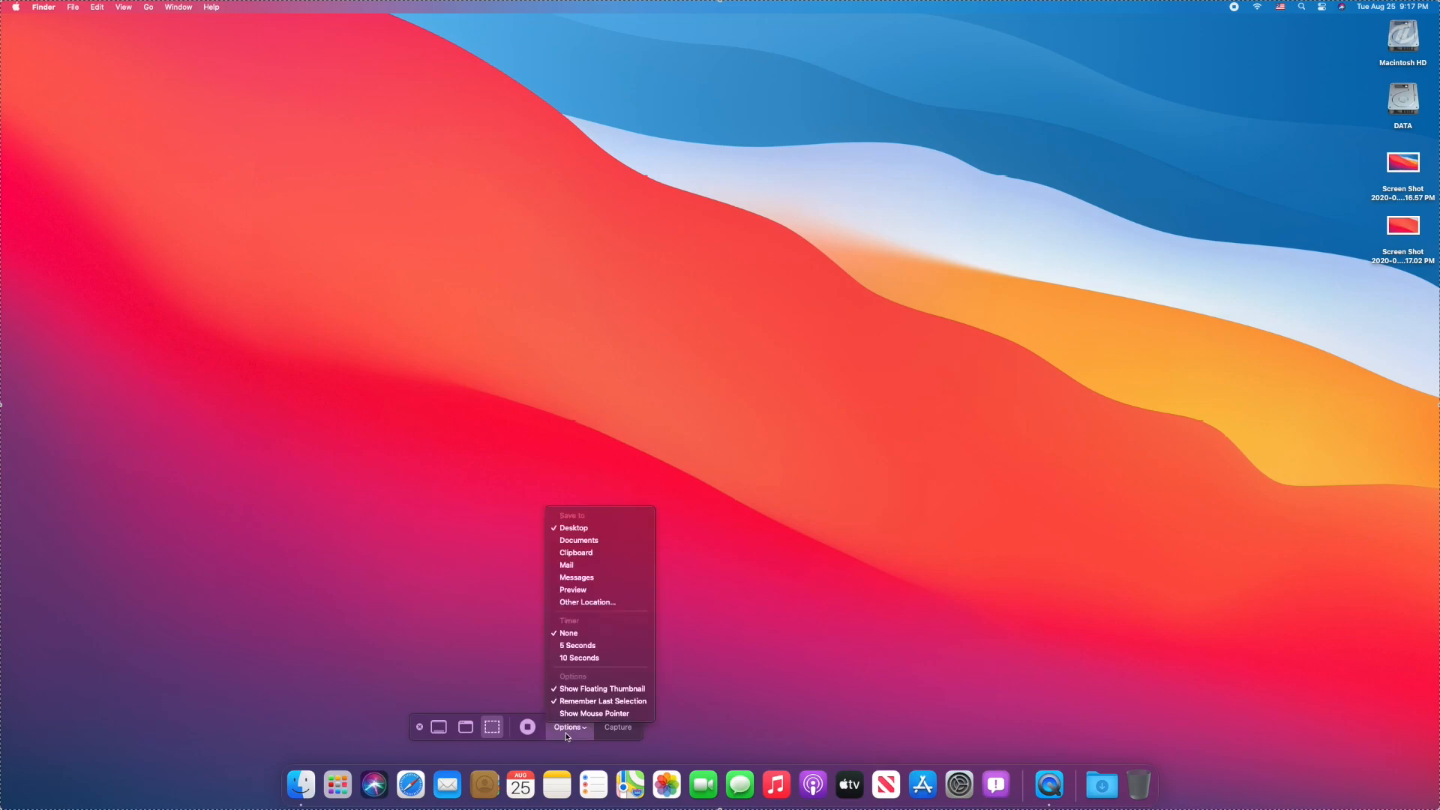
mouse_move(596, 588)
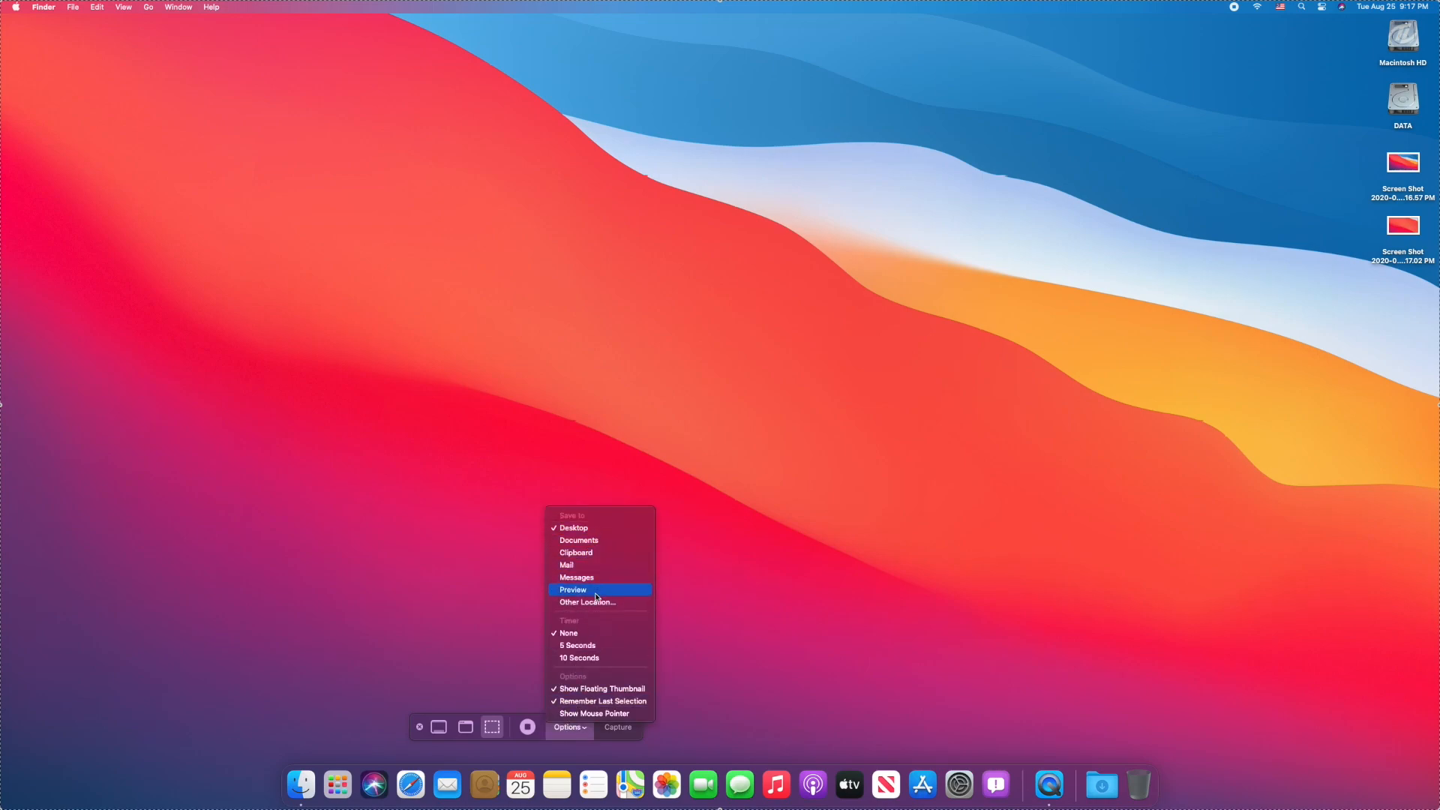
mouse_move(578, 540)
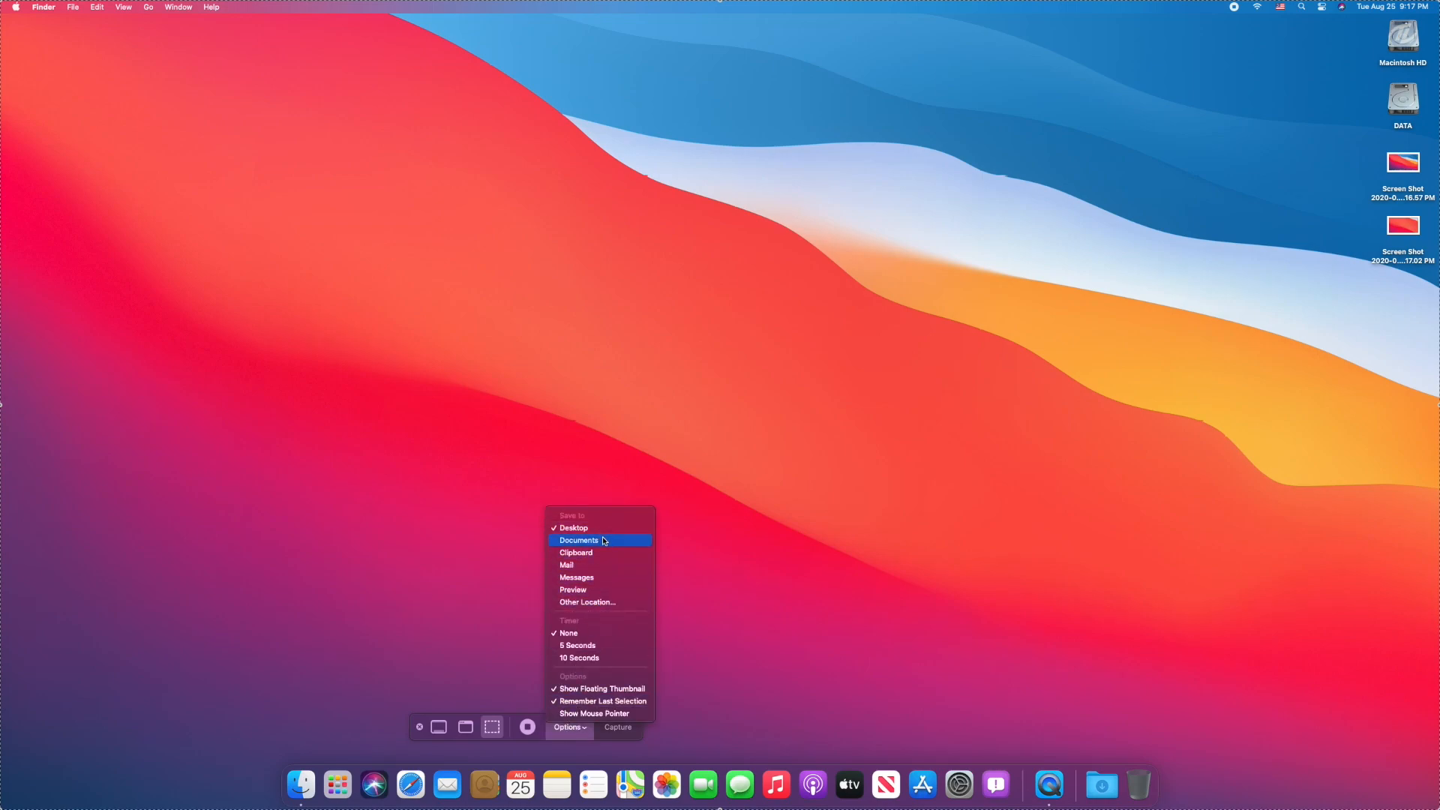
mouse_move(597, 576)
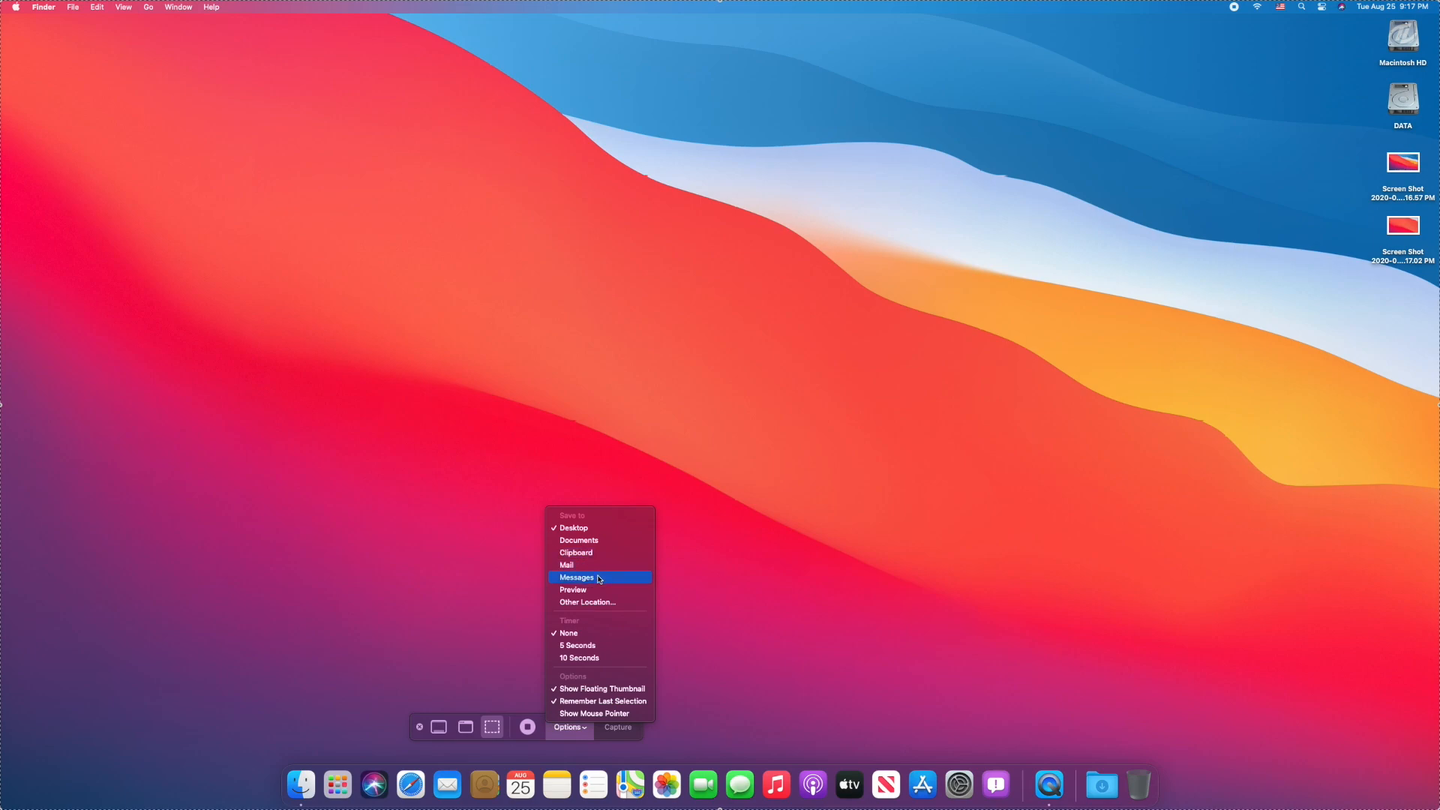
mouse_move(599, 603)
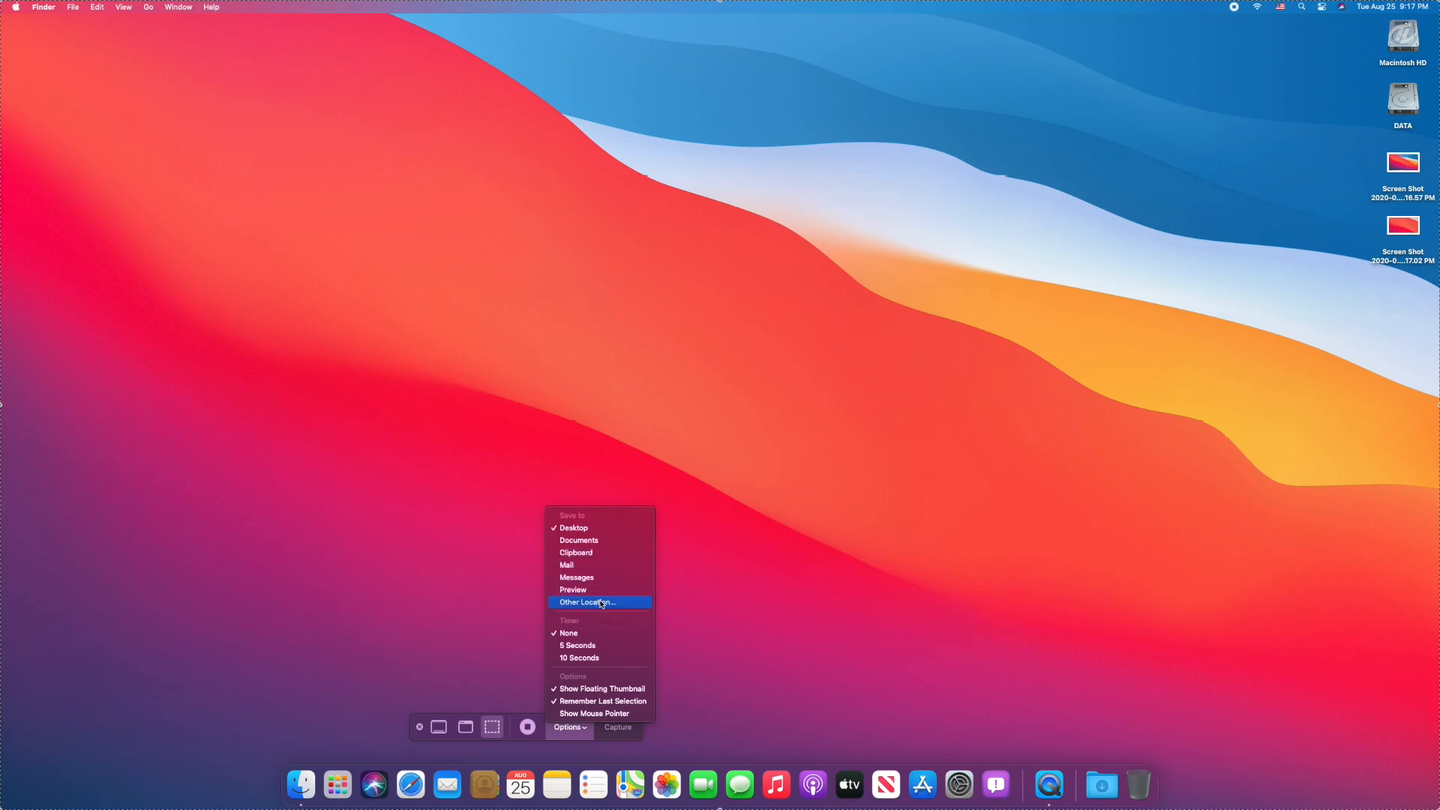
click(759, 478)
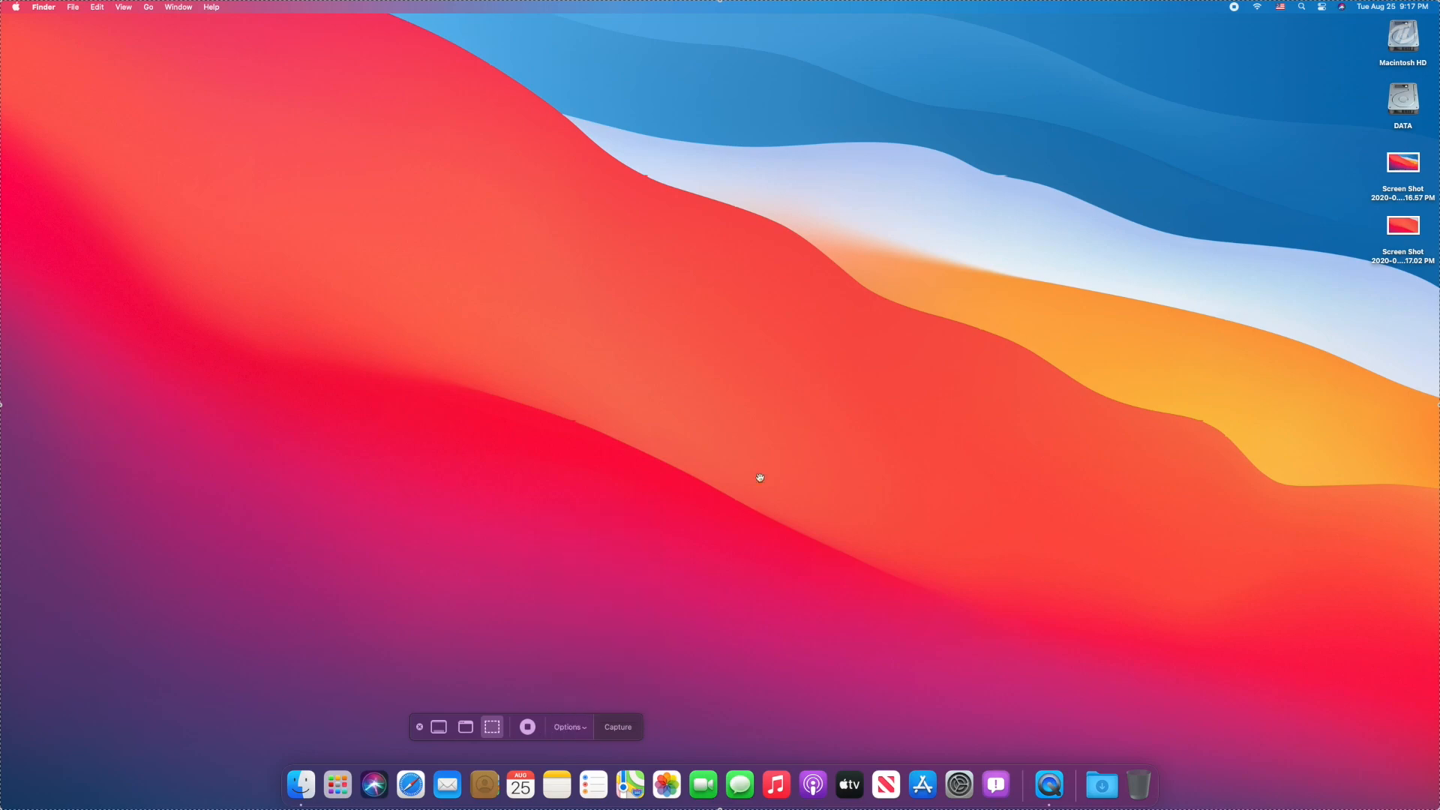
click(617, 726)
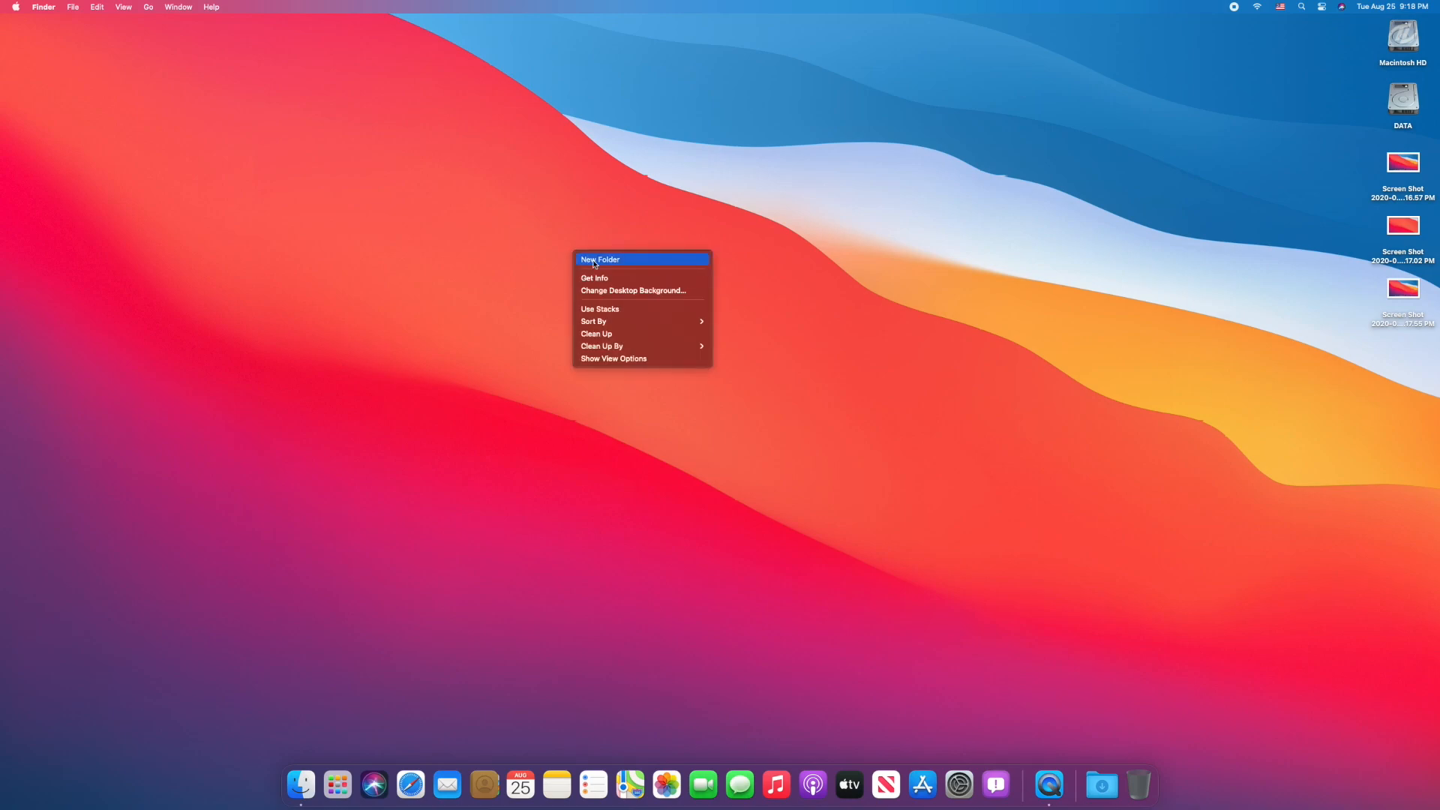
Create a new desktop folder named 'Snaps'.
click(598, 259)
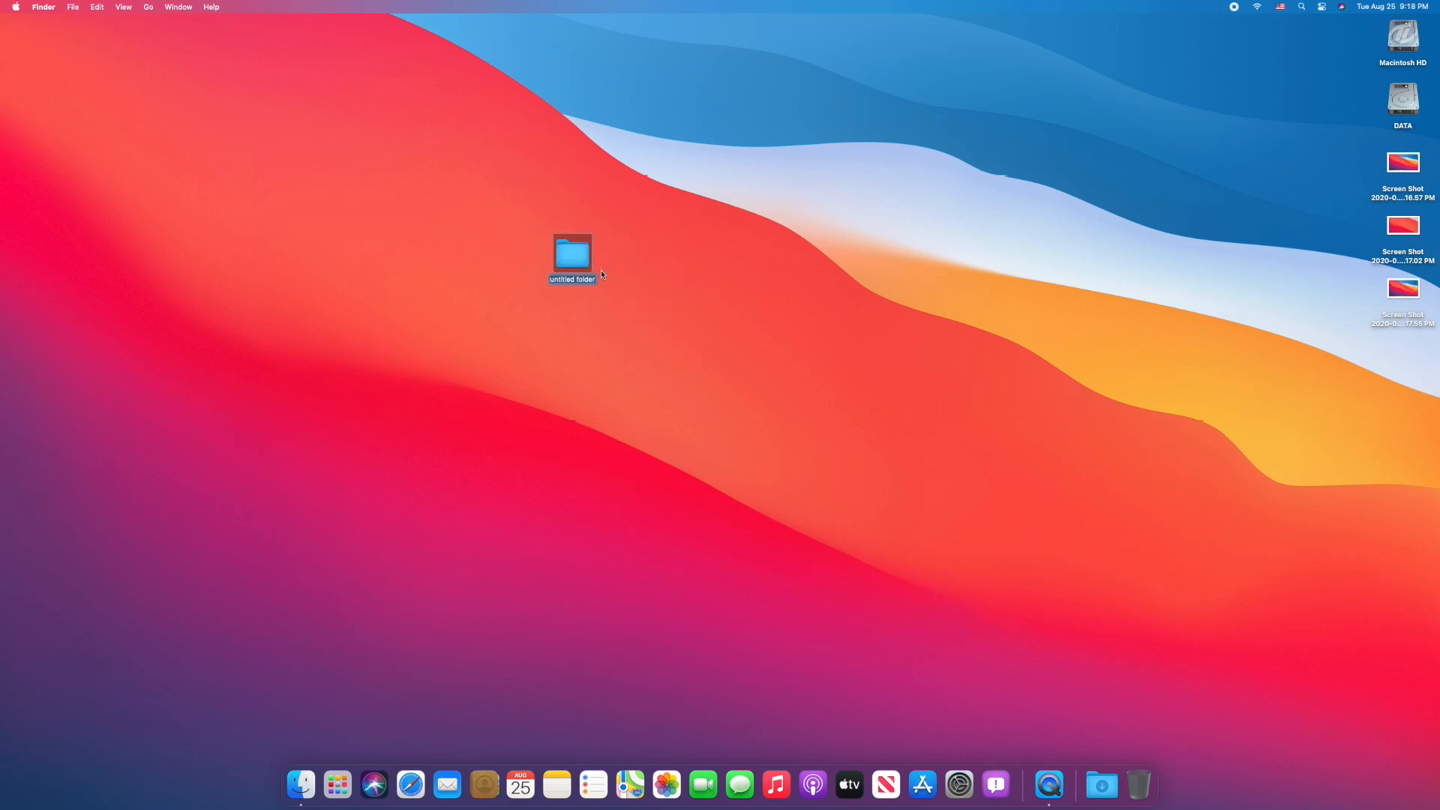
text(Snaps)
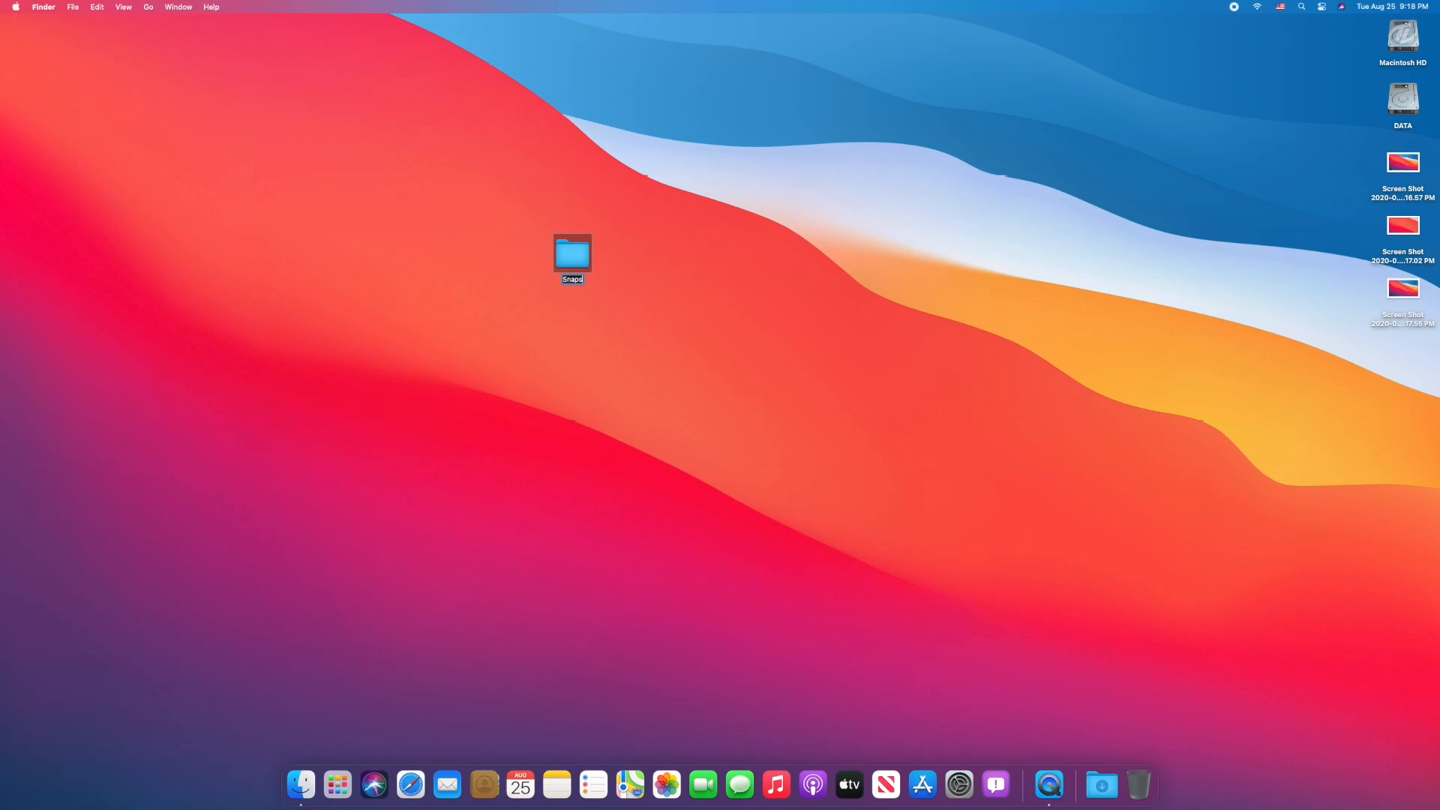
click(338, 784)
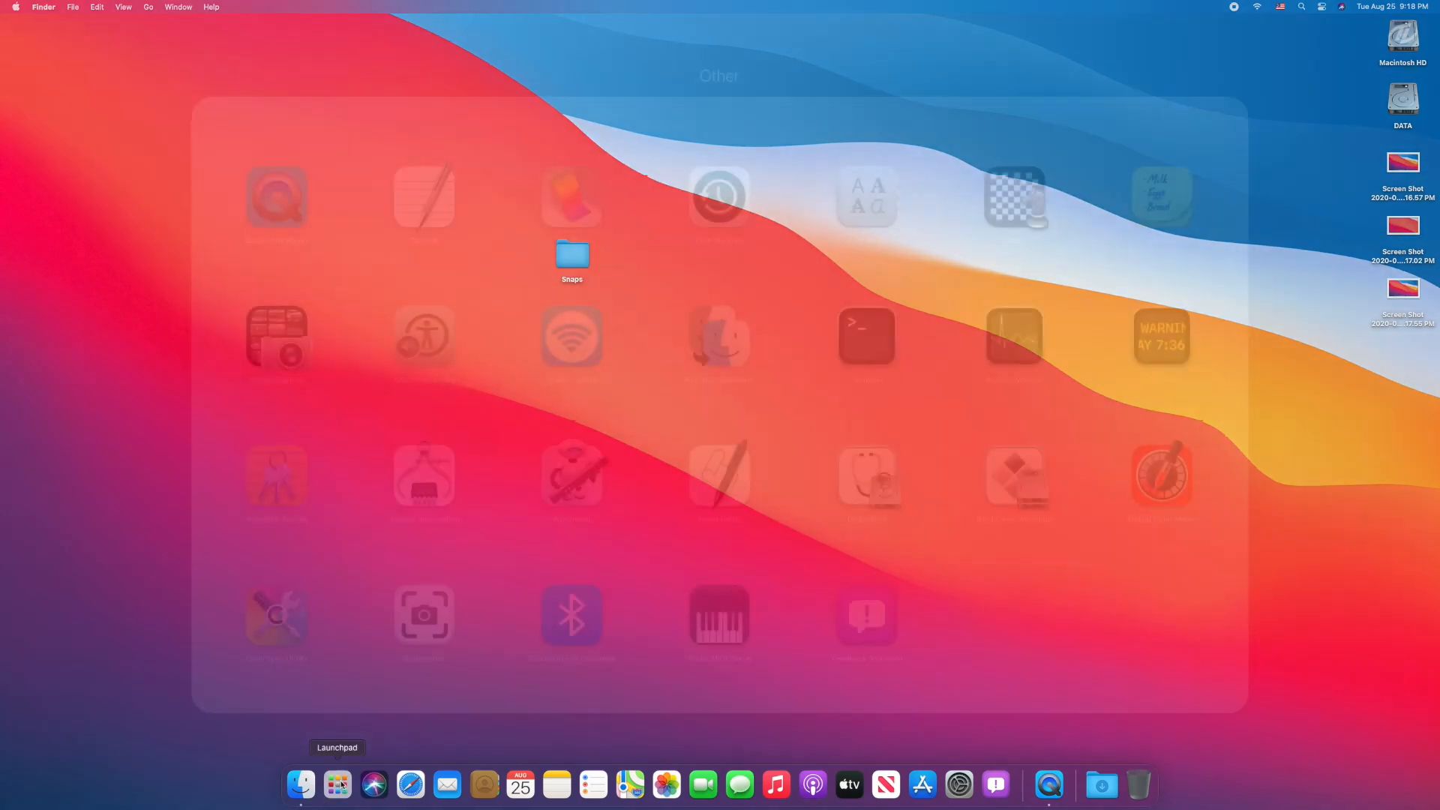
Set Snaps as the screenshot save location via Other Location… and capture a screenshot.
click(423, 615)
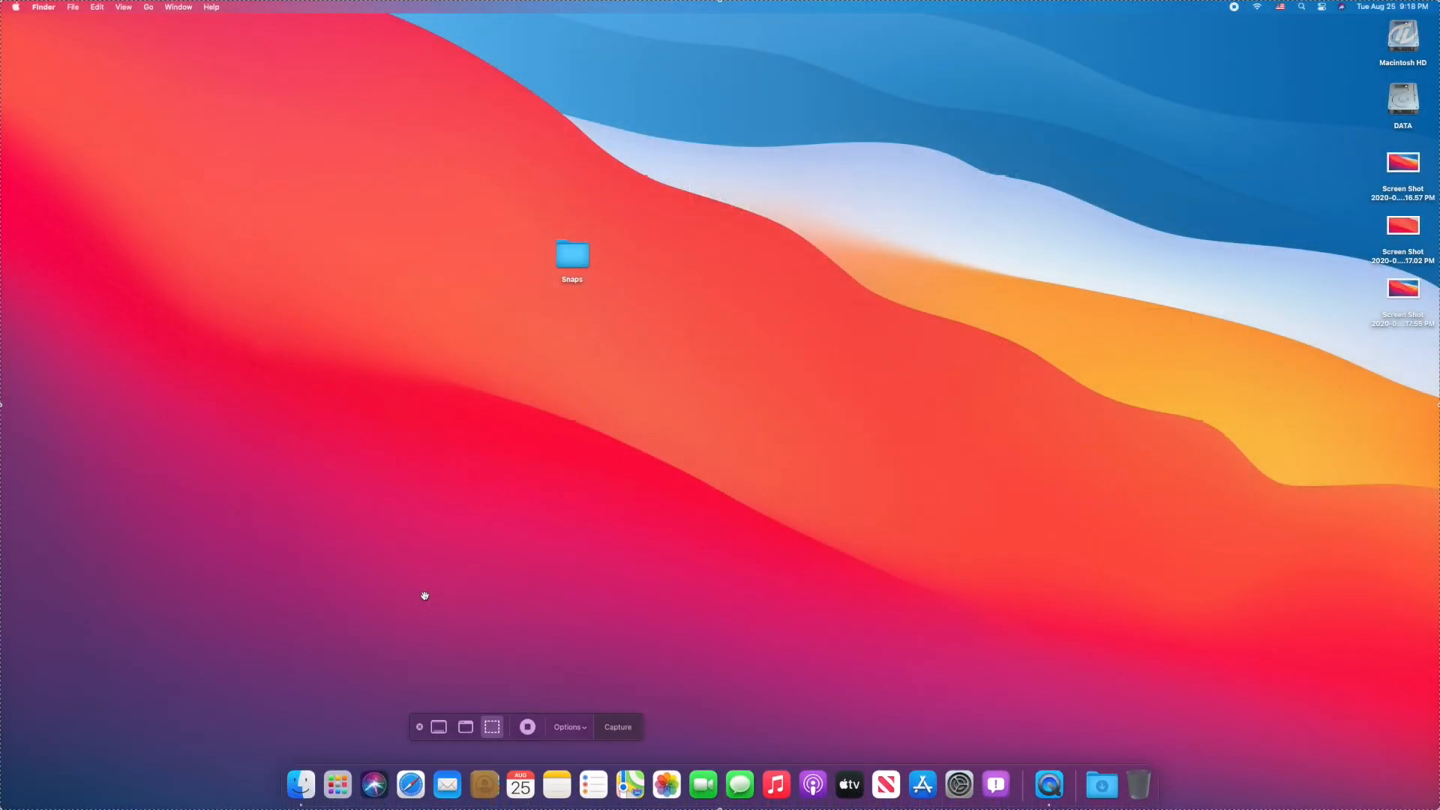
click(567, 727)
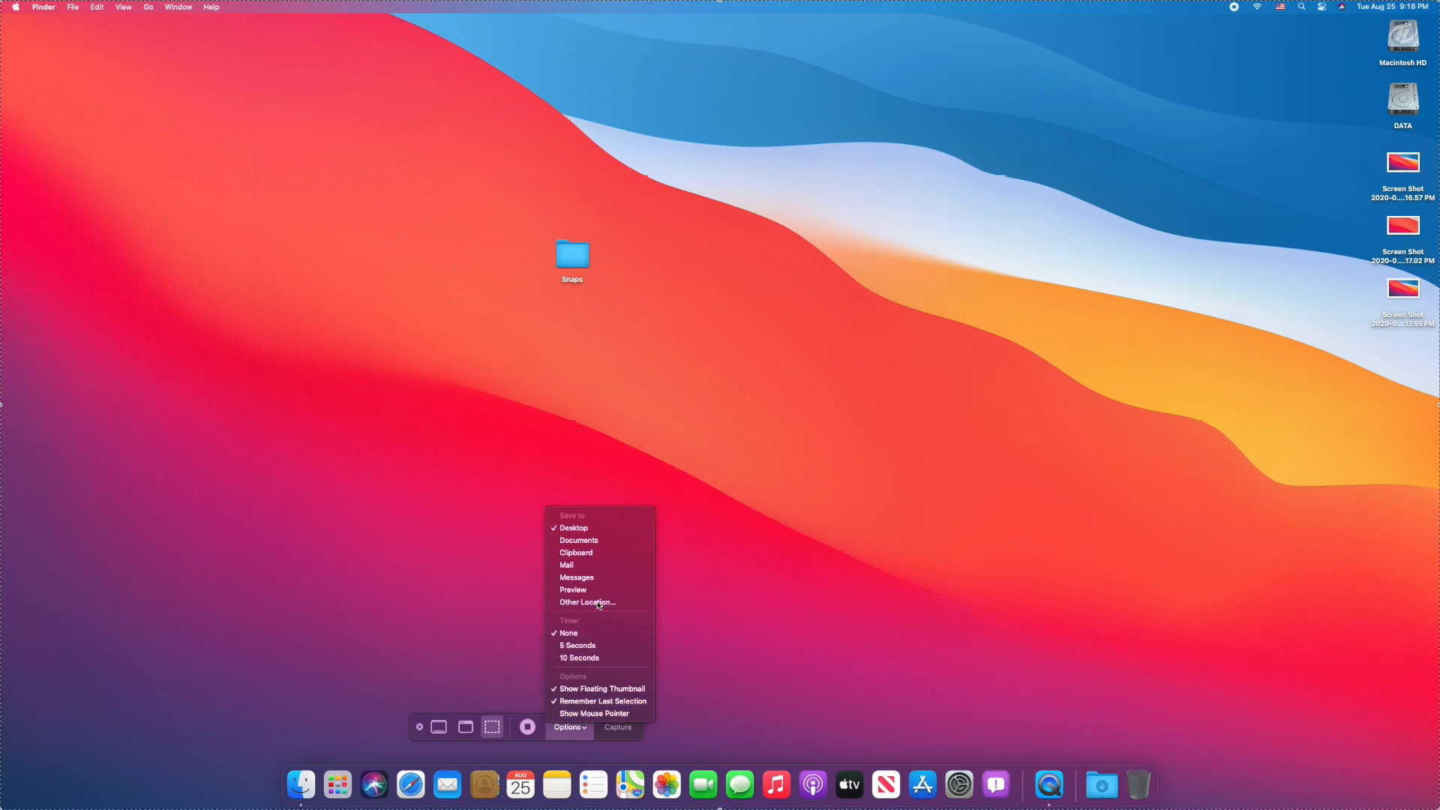
click(587, 603)
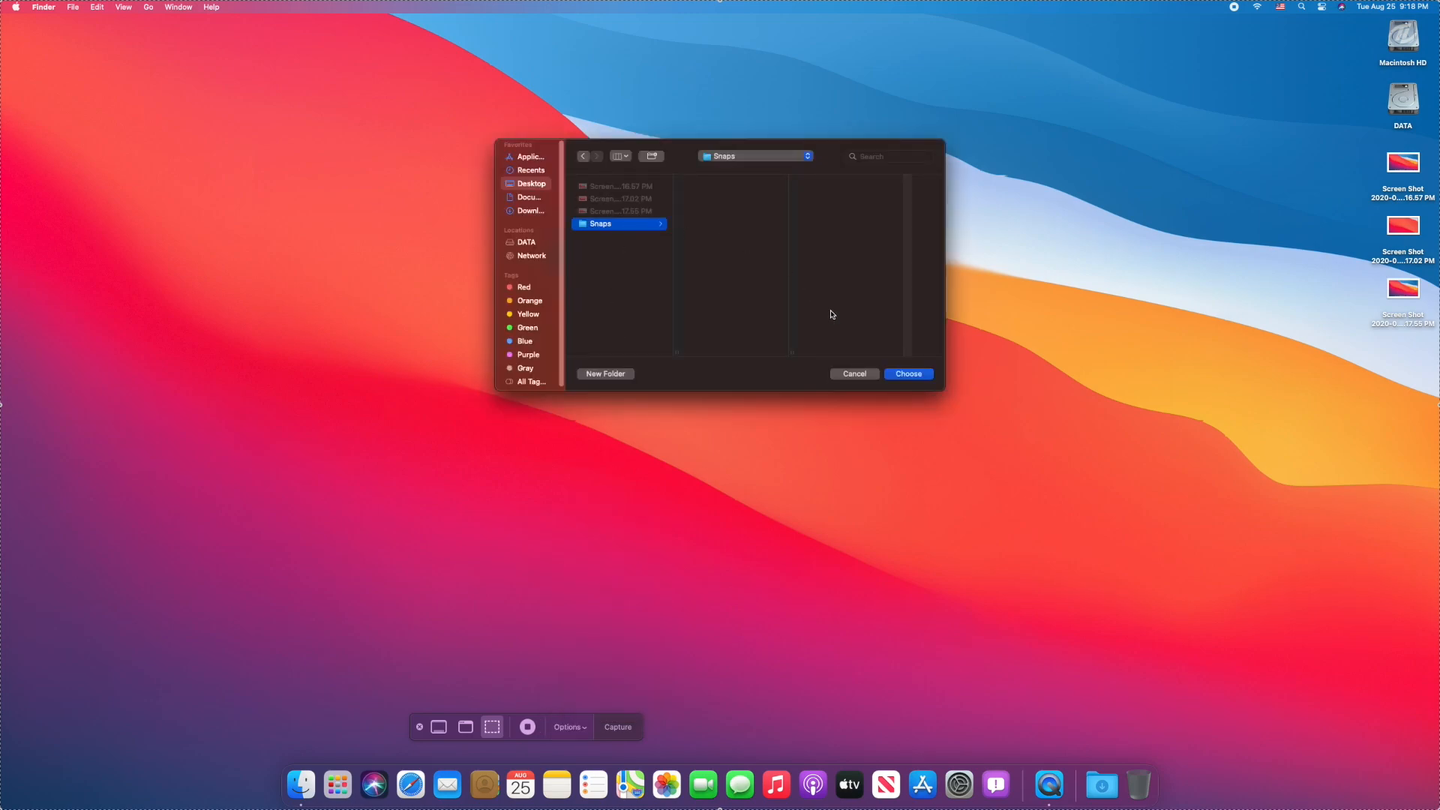
click(908, 373)
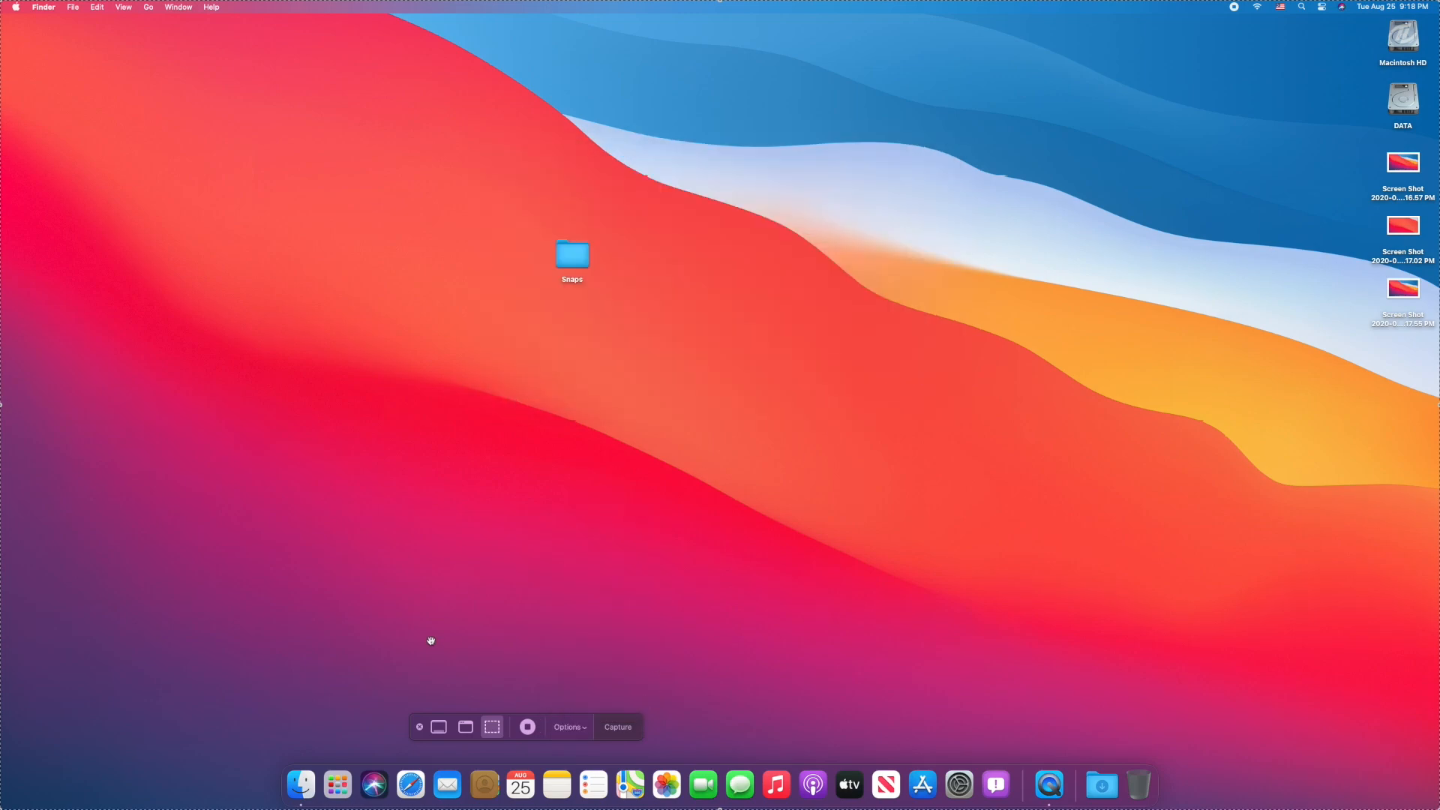
click(617, 726)
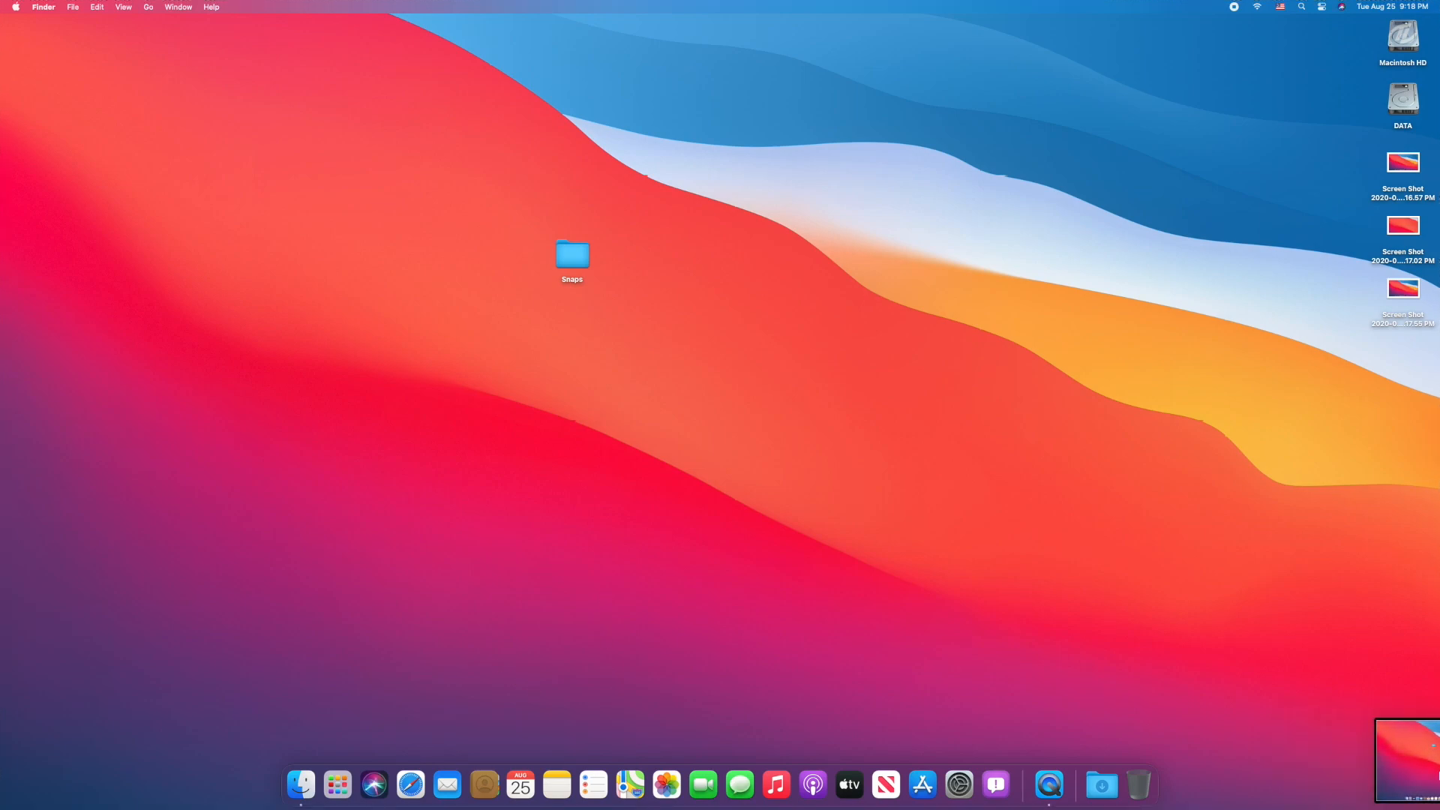
View the Snaps folder in Finder to confirm the new screenshot saved there.
double_click(572, 255)
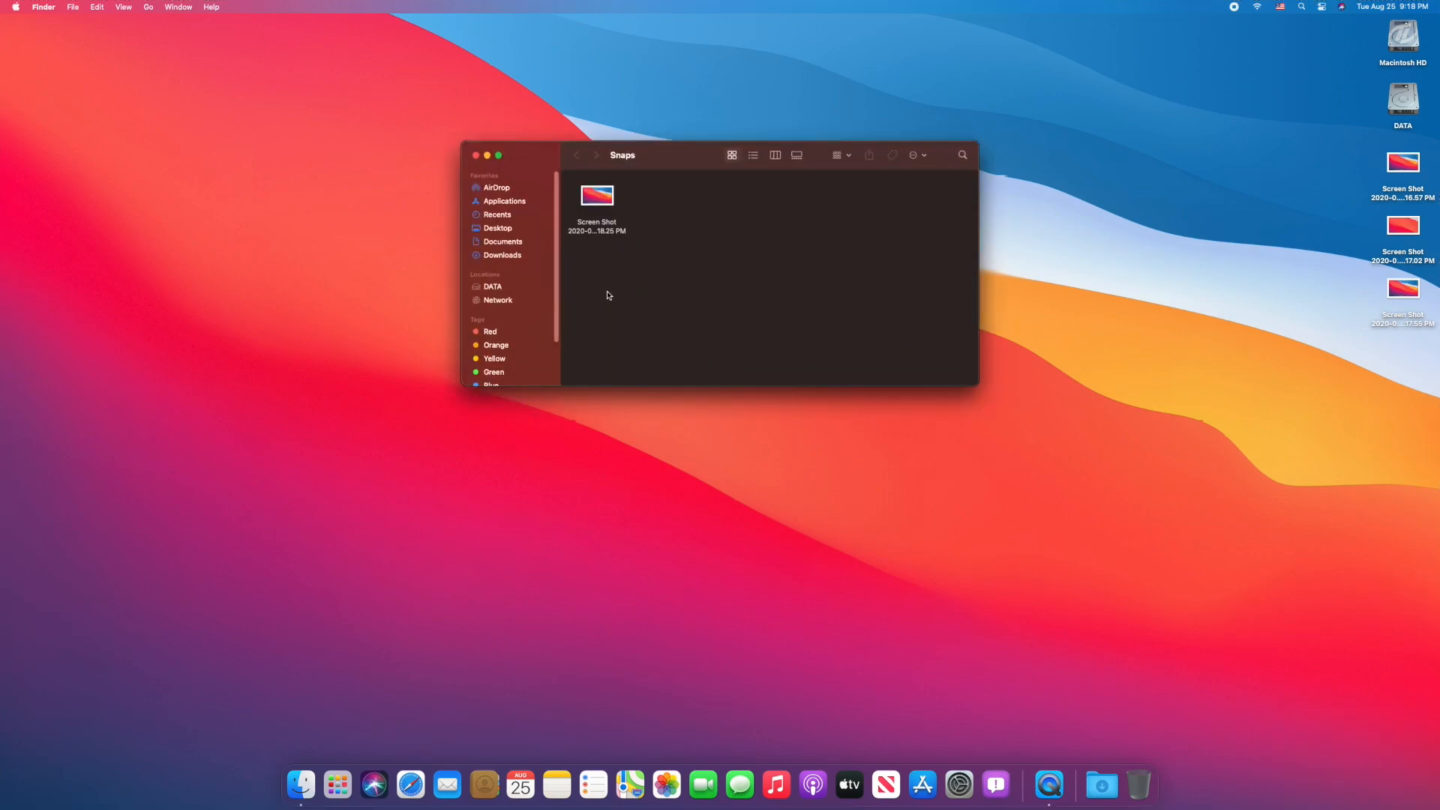
mouse_move(191, 470)
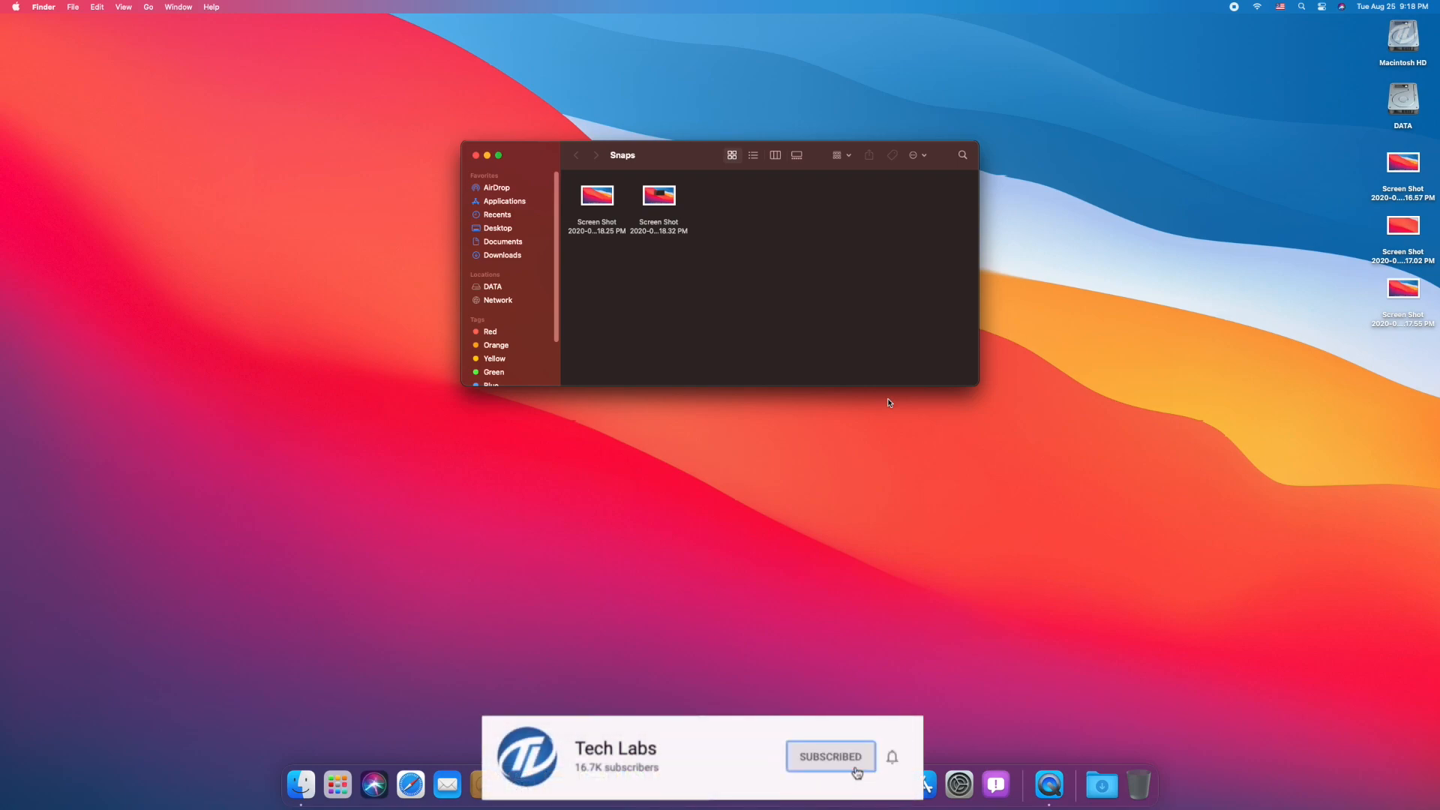
mouse_move(891, 761)
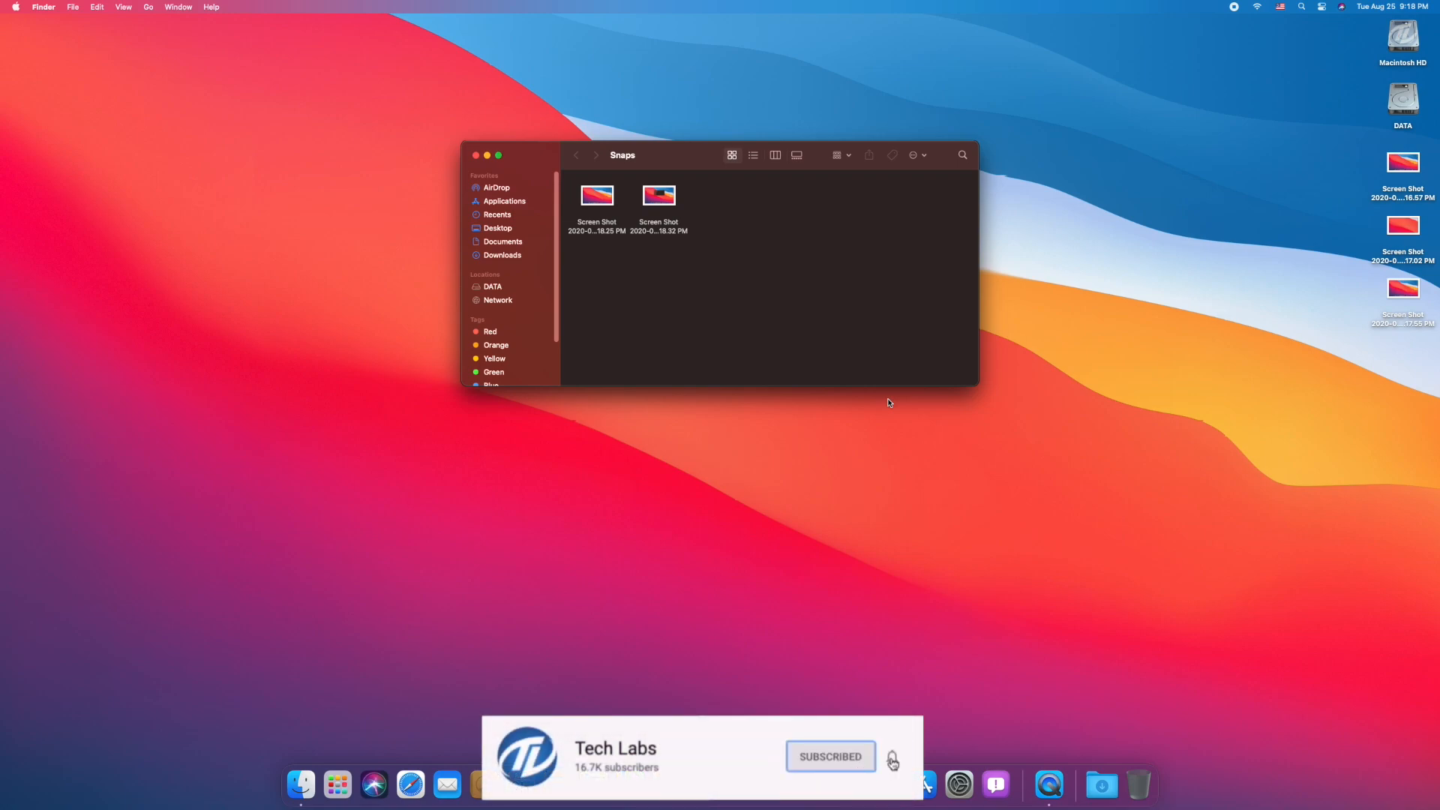